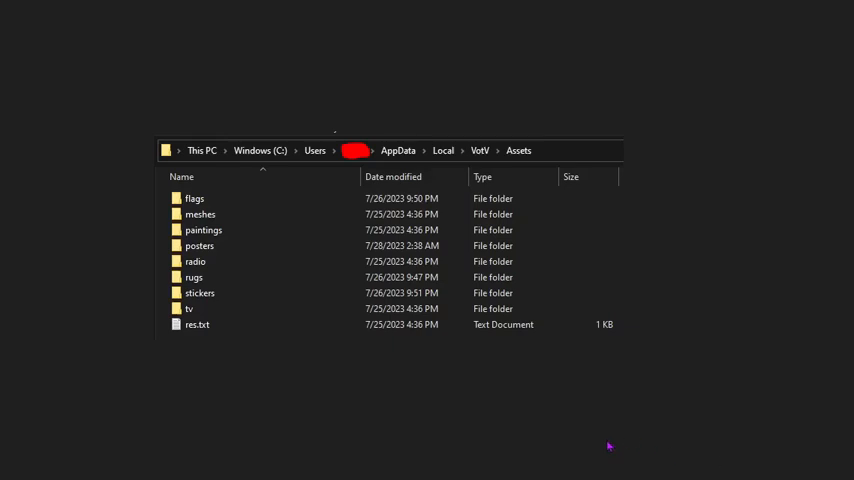
{"action": "mouse_move", "coordinate": [224, 200]}
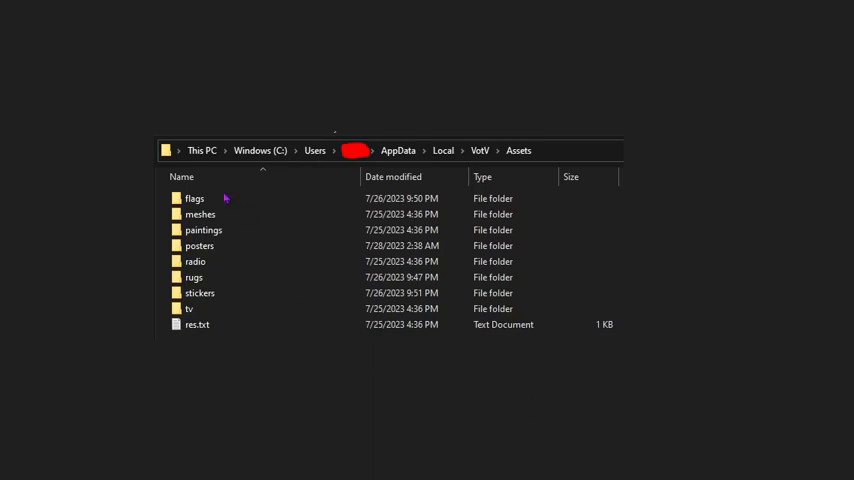
{"action": "mouse_move", "coordinate": [308, 168]}
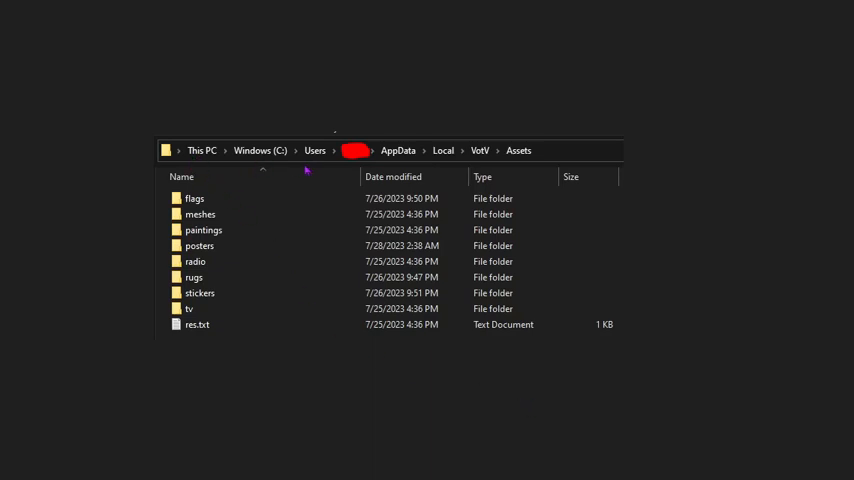
{"action": "mouse_move", "coordinate": [400, 164]}
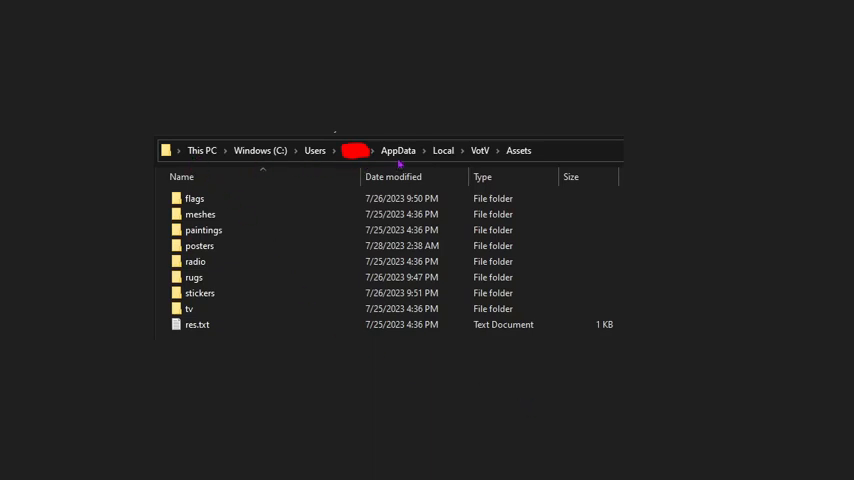
{"action": "mouse_move", "coordinate": [510, 164]}
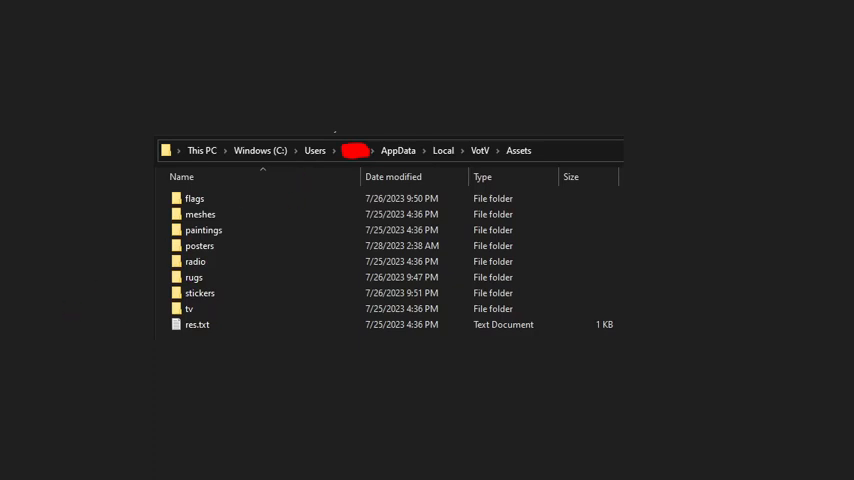
Step: Navigate into Assets and then the posters folder containing 0.png and 1.png
{"action": "left_click", "coordinate": [156, 212]}
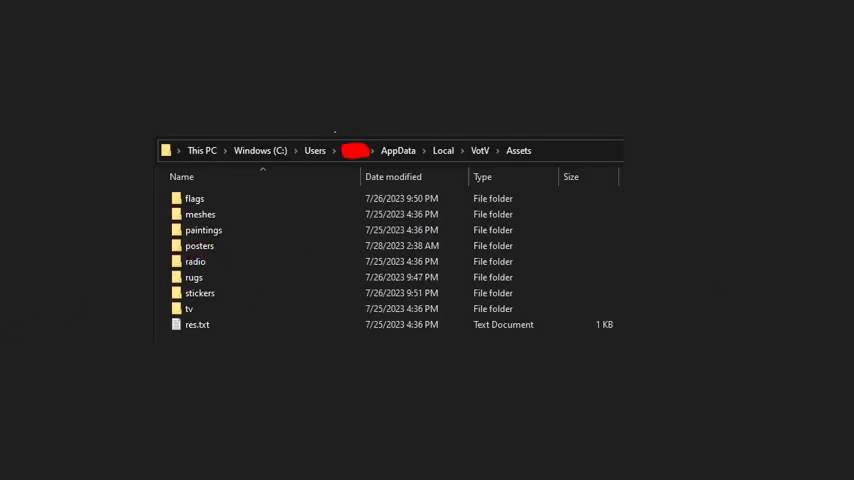
{"action": "double_click", "coordinate": [200, 244]}
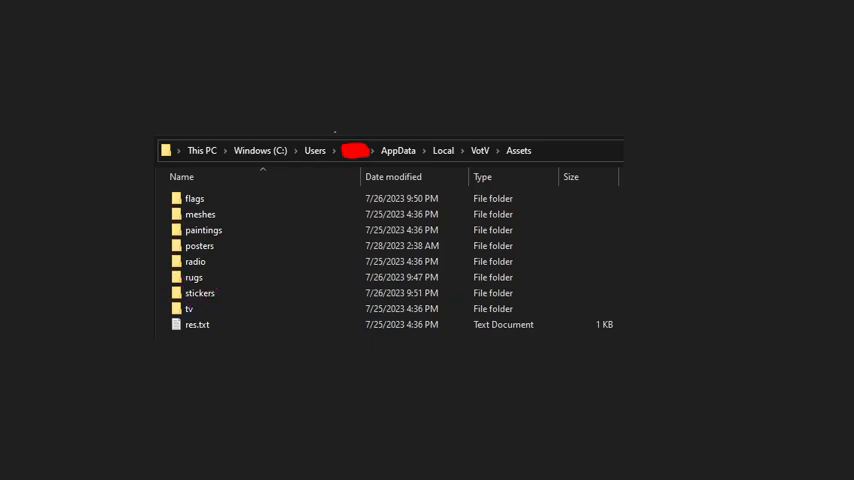
{"action": "double_click", "coordinate": [200, 246]}
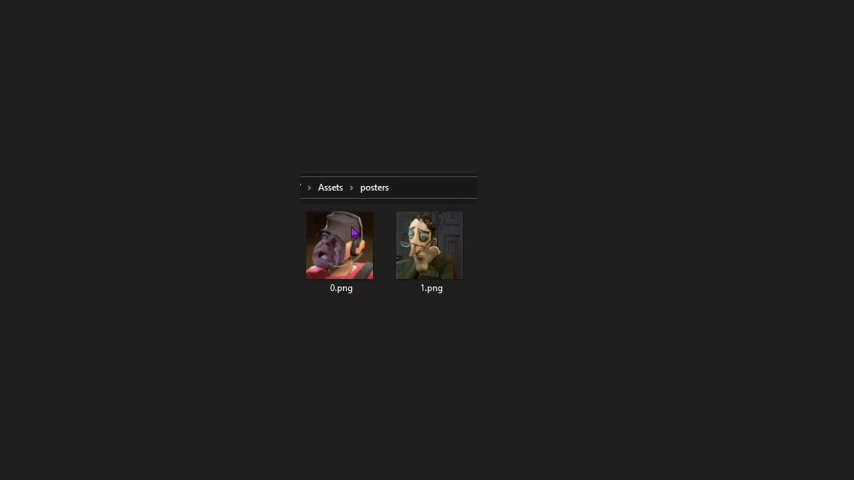
{"action": "mouse_move", "coordinate": [372, 216]}
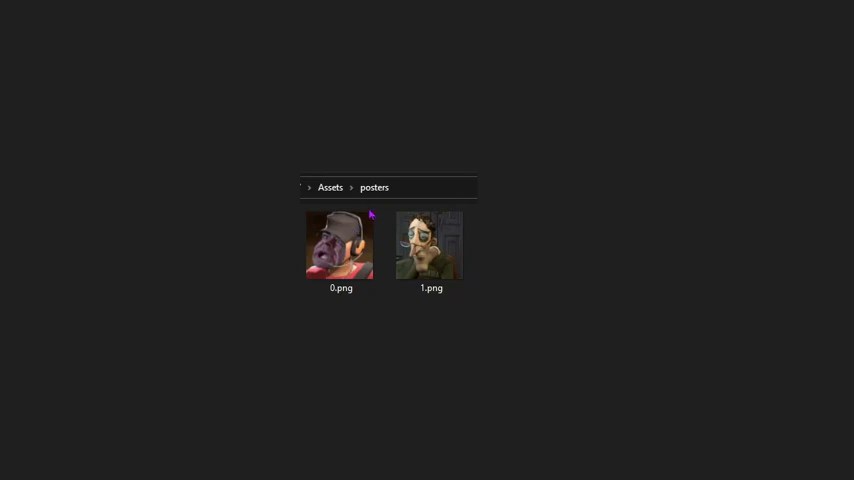
{"action": "mouse_move", "coordinate": [344, 298]}
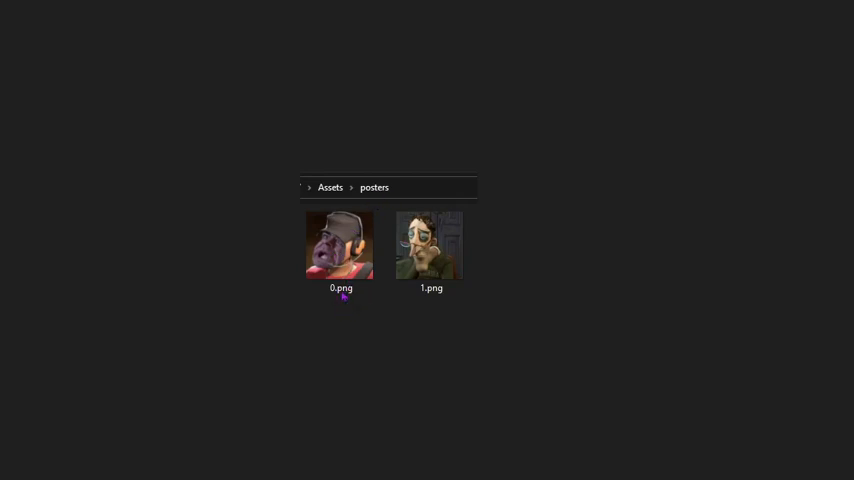
{"action": "mouse_move", "coordinate": [696, 380]}
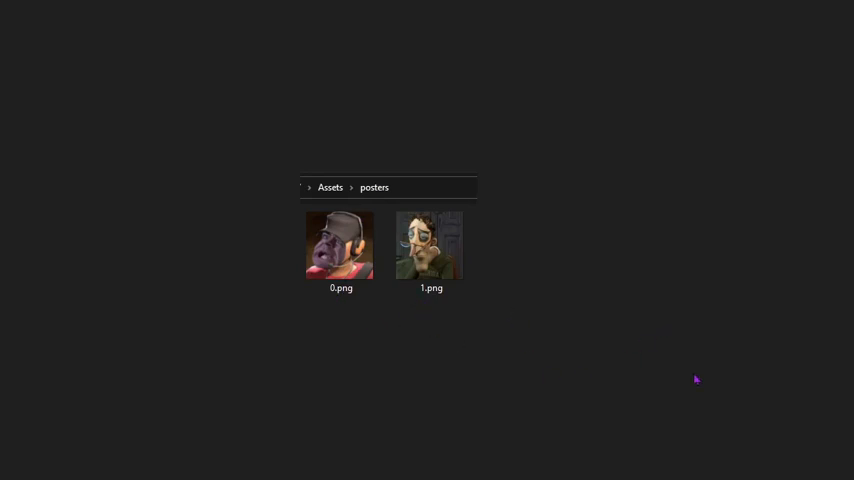
{"action": "mouse_move", "coordinate": [336, 328]}
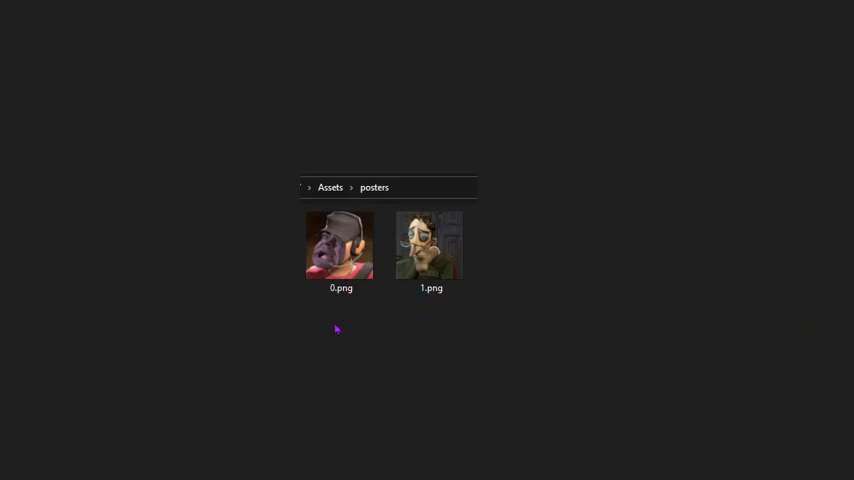
{"action": "mouse_move", "coordinate": [514, 290]}
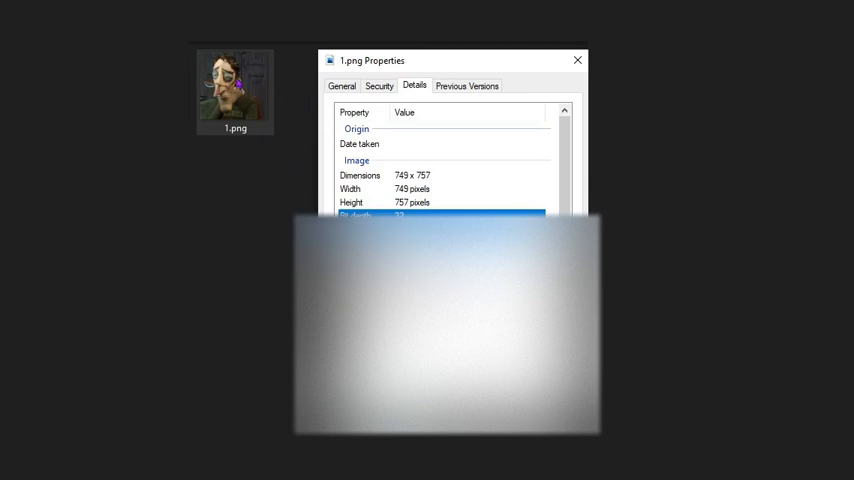
{"action": "mouse_move", "coordinate": [400, 96]}
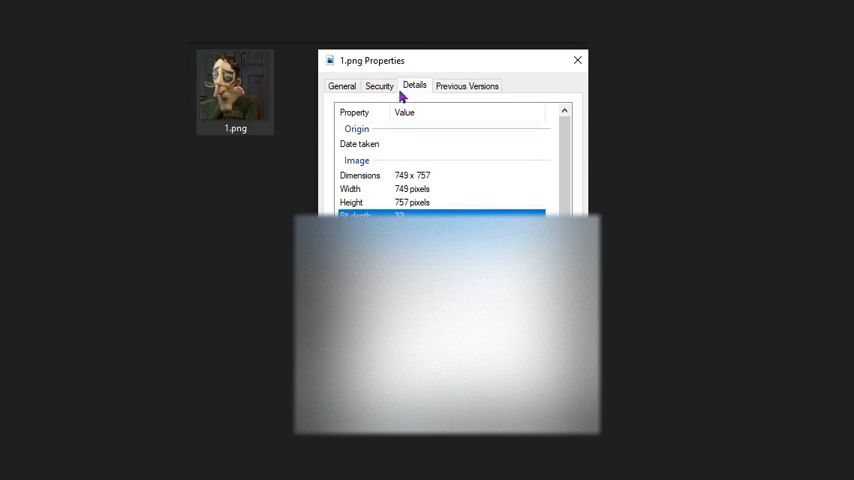
{"action": "mouse_move", "coordinate": [400, 96]}
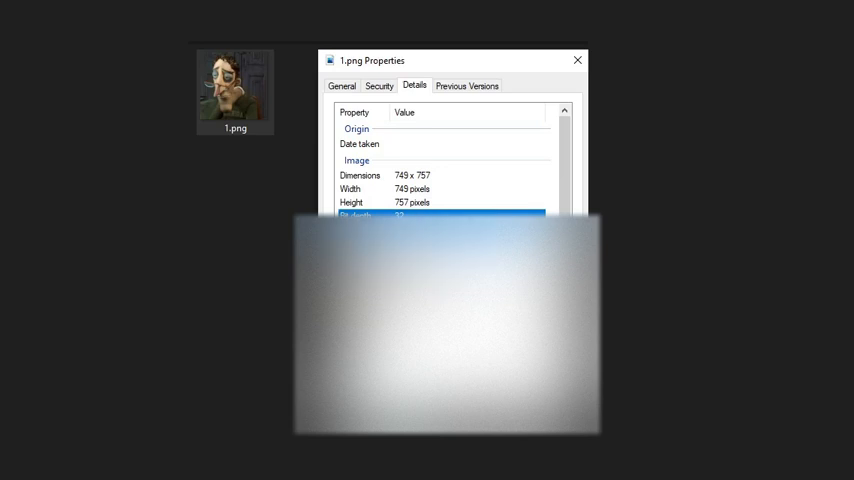
{"action": "mouse_move", "coordinate": [210, 276]}
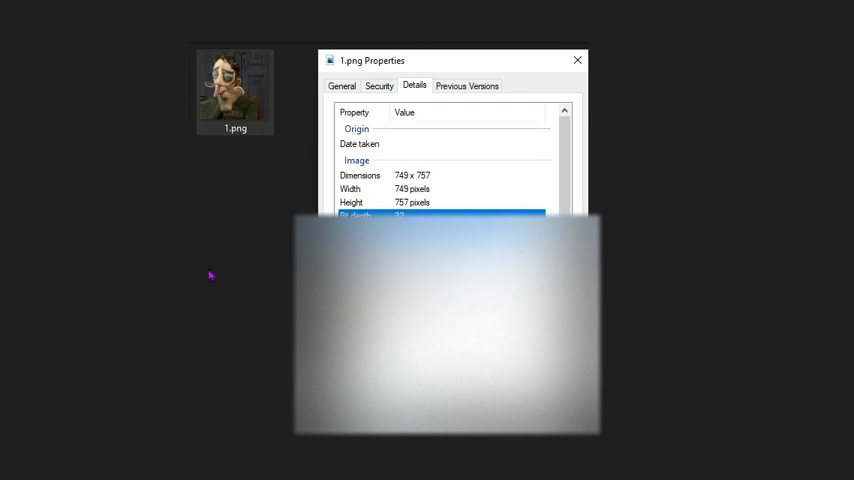
Step: Show the Details of 1.png with its 749 x 757 pixel dimensions
{"action": "left_click", "coordinate": [576, 60]}
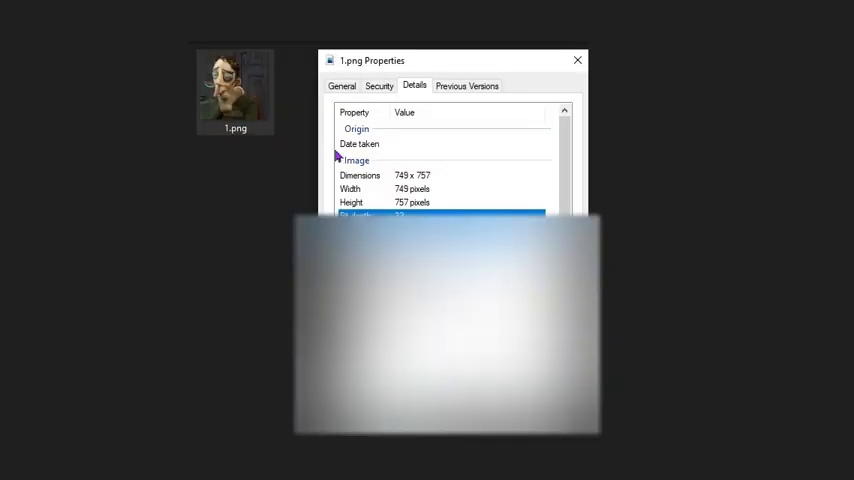
{"action": "mouse_move", "coordinate": [336, 156]}
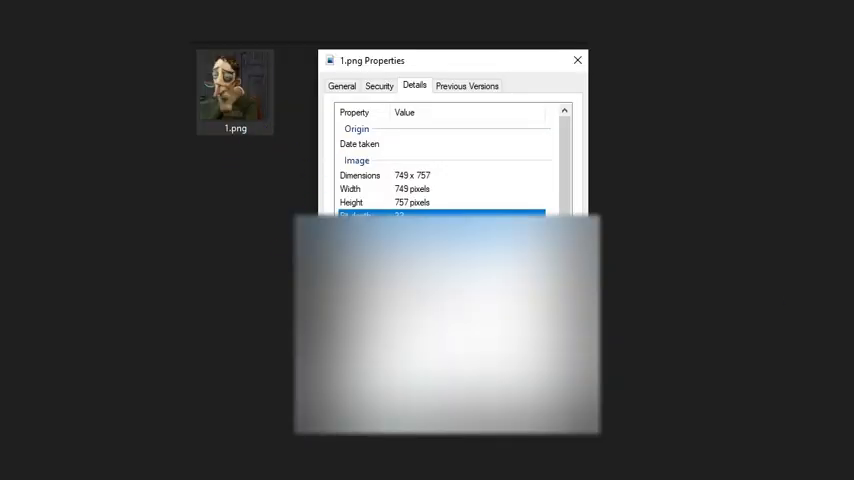
Step: Dismiss the 1.png Properties dialog, back to the posters folder
{"action": "left_click", "coordinate": [576, 60]}
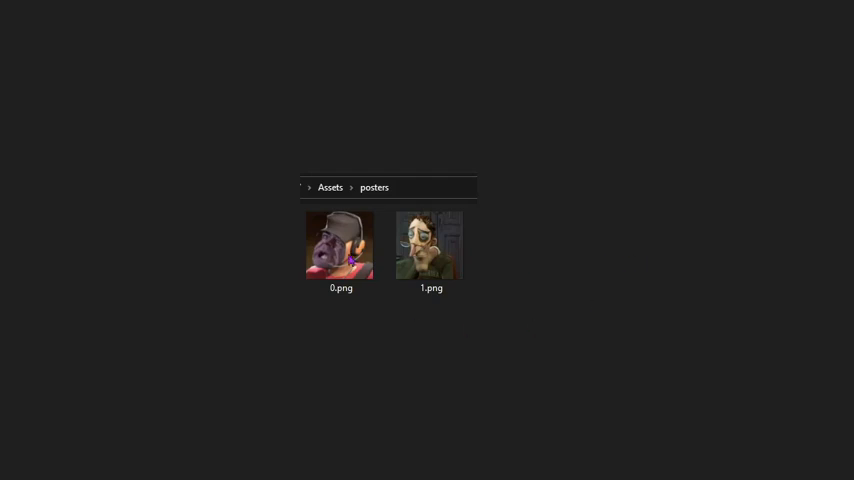
{"action": "mouse_move", "coordinate": [484, 312]}
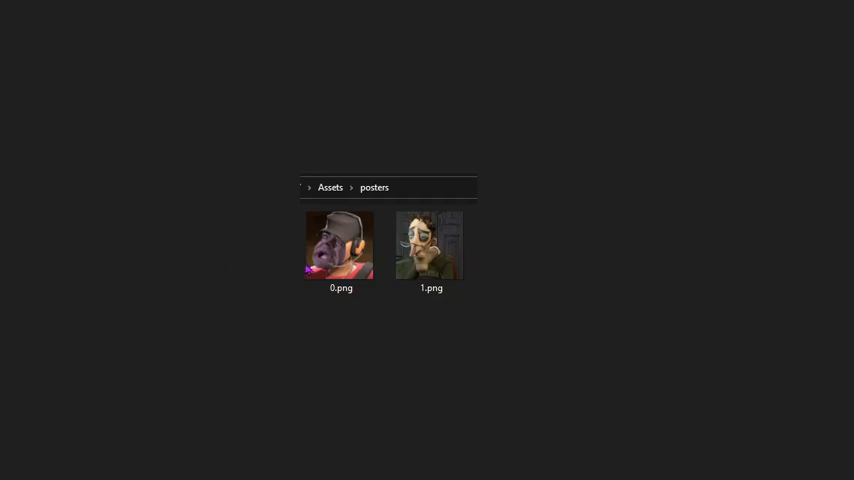
{"action": "mouse_move", "coordinate": [488, 252]}
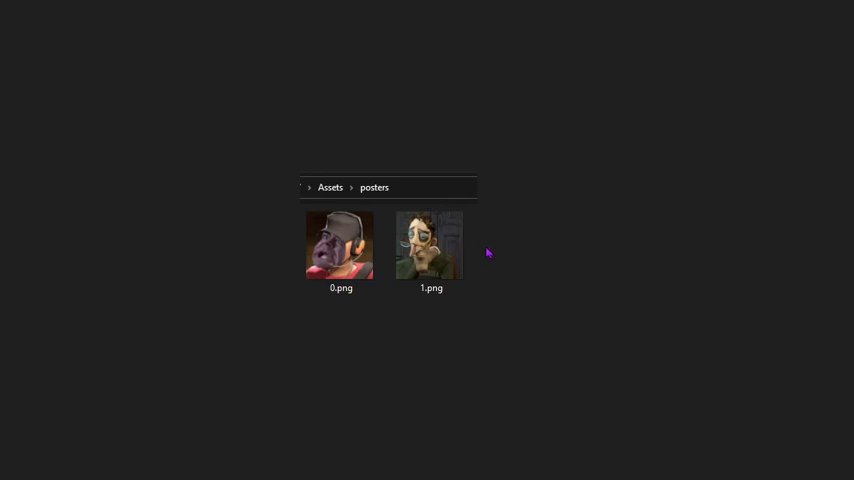
{"action": "mouse_move", "coordinate": [346, 314]}
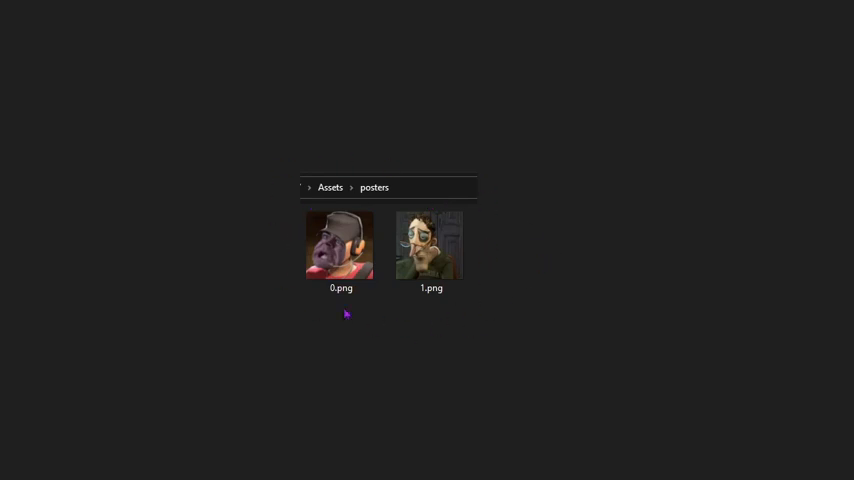
{"action": "mouse_move", "coordinate": [412, 330]}
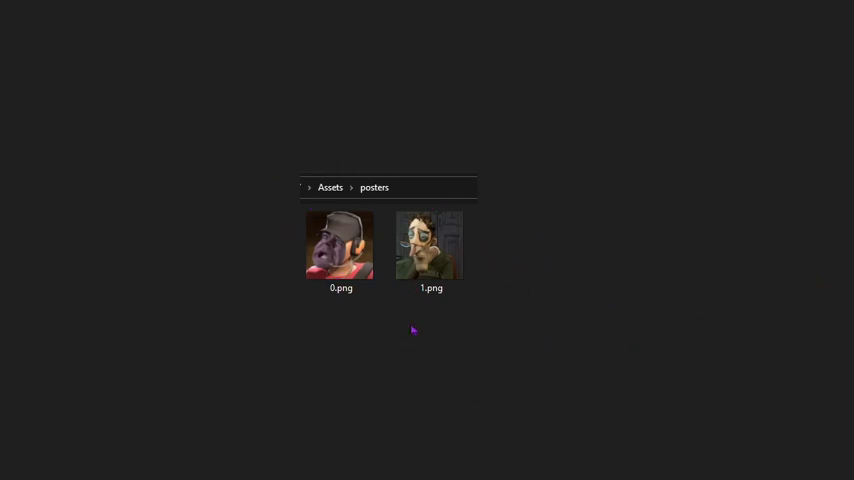